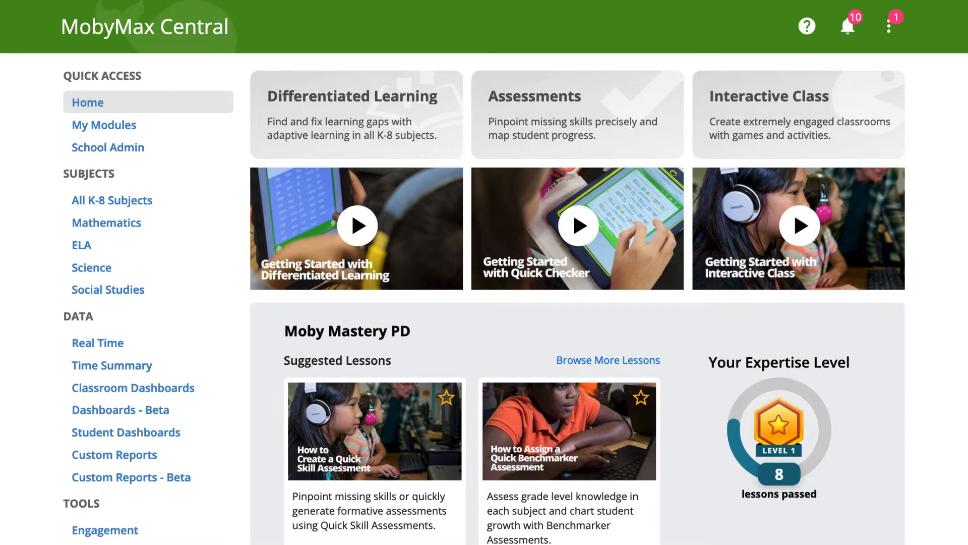
pyautogui.moveTo(21, 261)
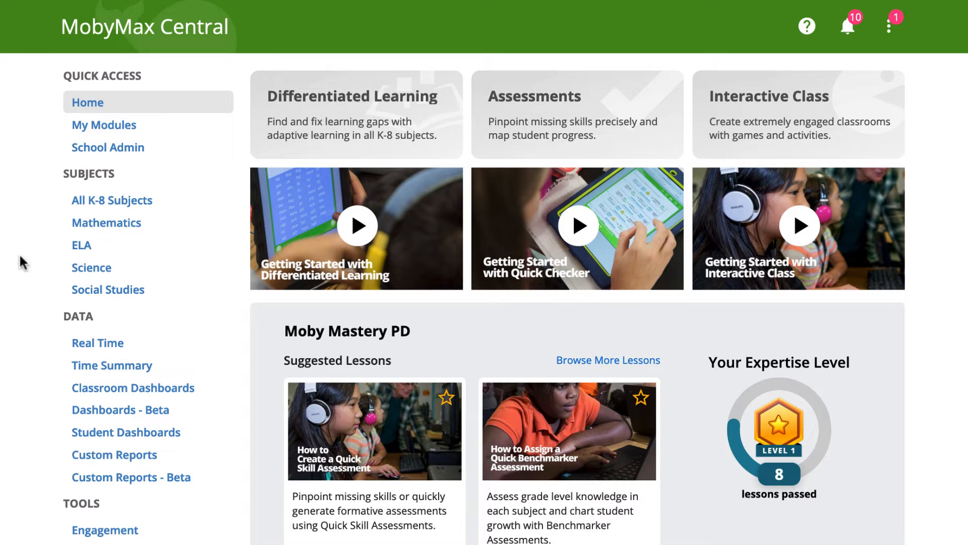
# Go to the ELA subject area from the left sidebar.
pyautogui.click(80, 244)
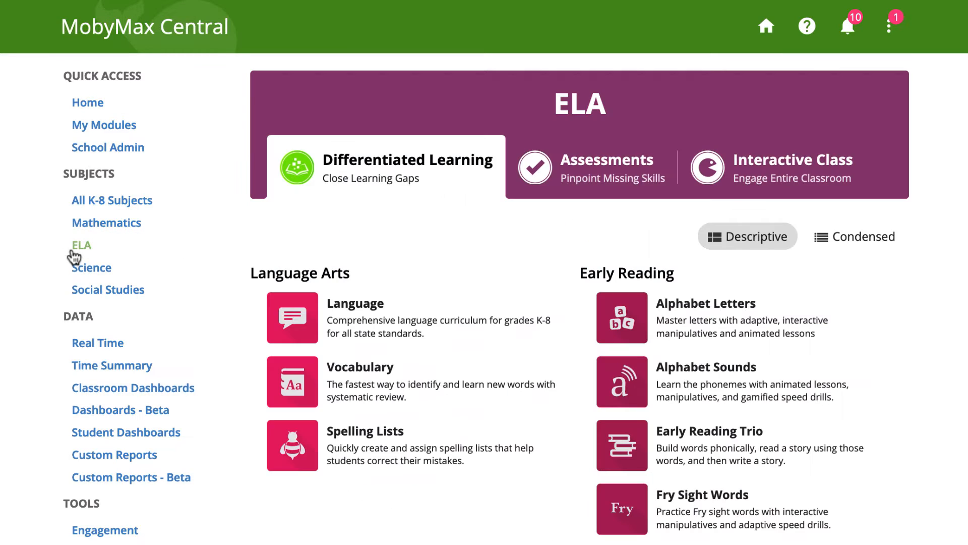
pyautogui.moveTo(292, 317)
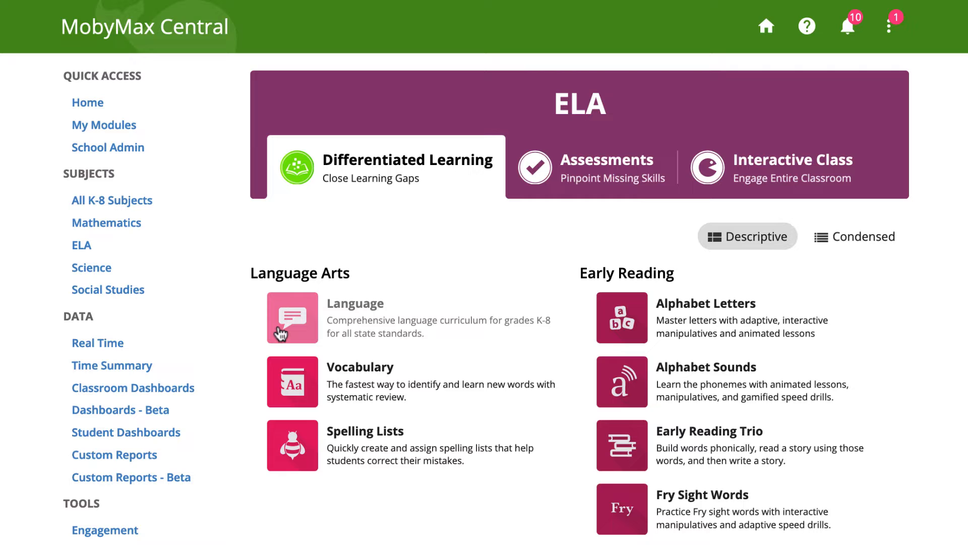
pyautogui.moveTo(283, 332)
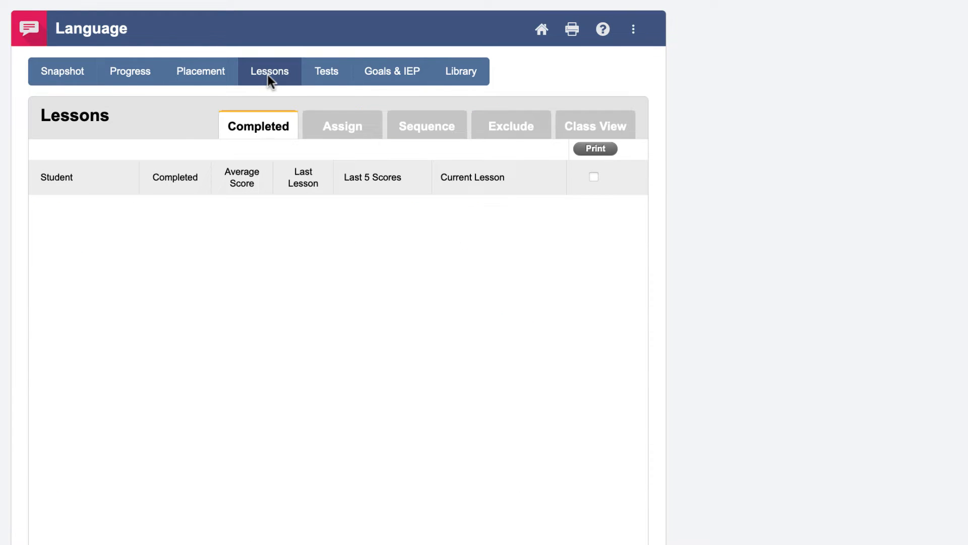
# Show the Language lesson exclusion list filtered to grade 3.
pyautogui.click(509, 122)
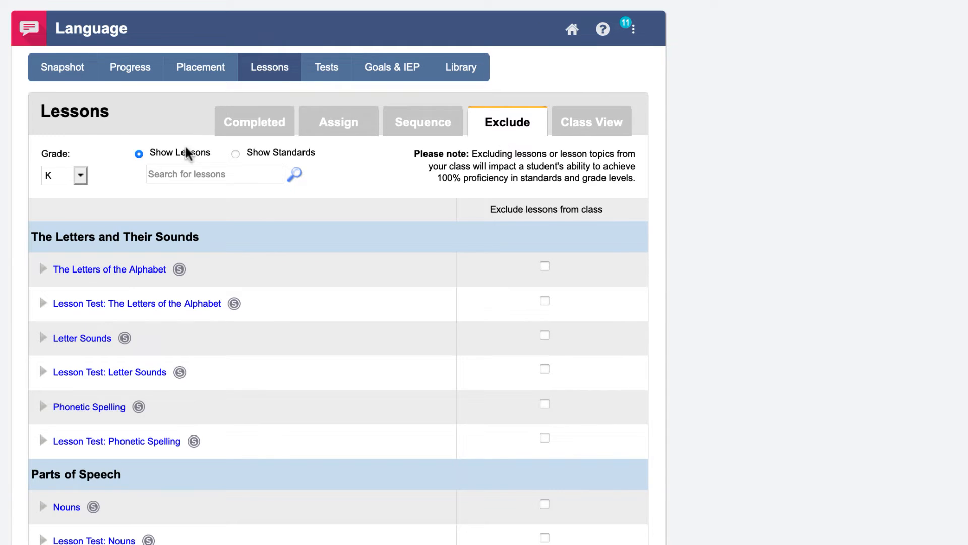
pyautogui.click(78, 175)
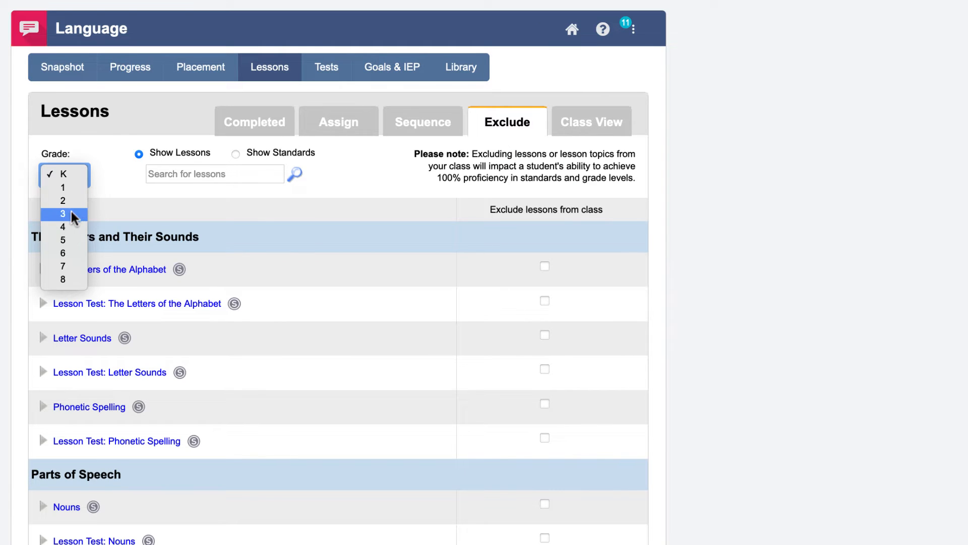
pyautogui.click(61, 214)
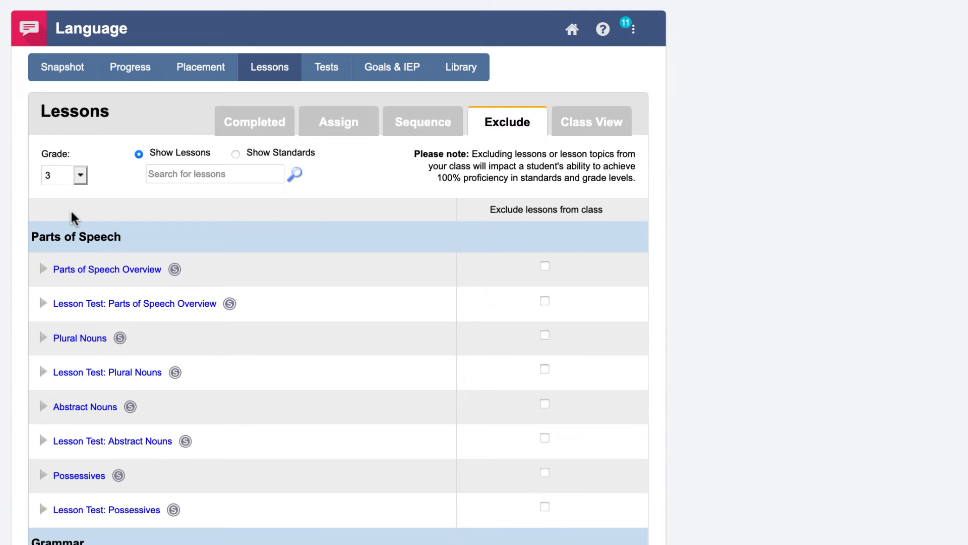
# Mark Parts of Speech Overview as excluded from the class.
pyautogui.click(43, 268)
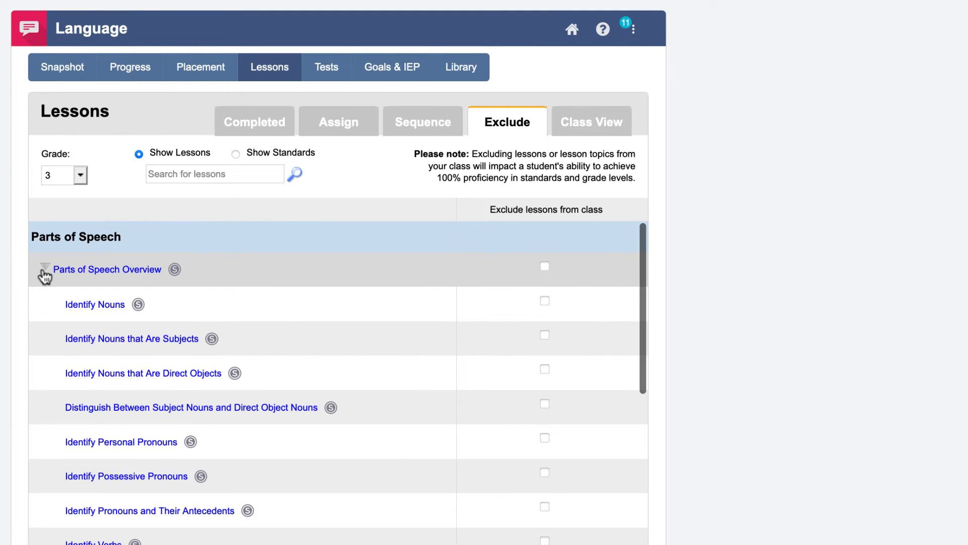
pyautogui.click(43, 268)
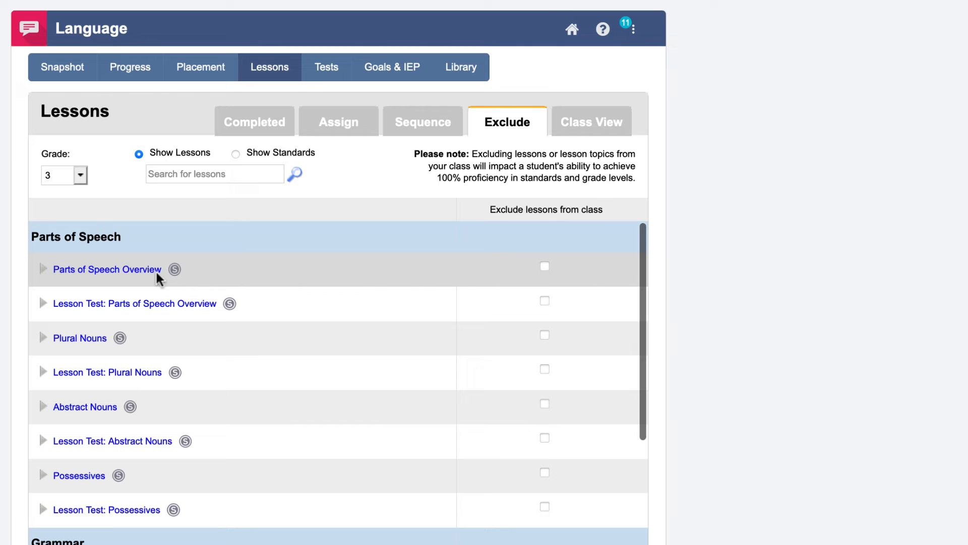
pyautogui.click(543, 266)
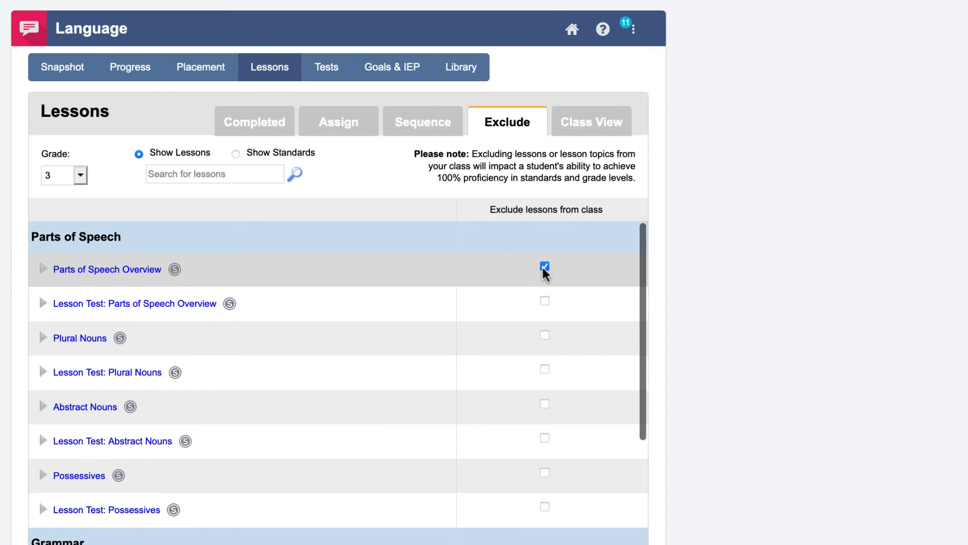